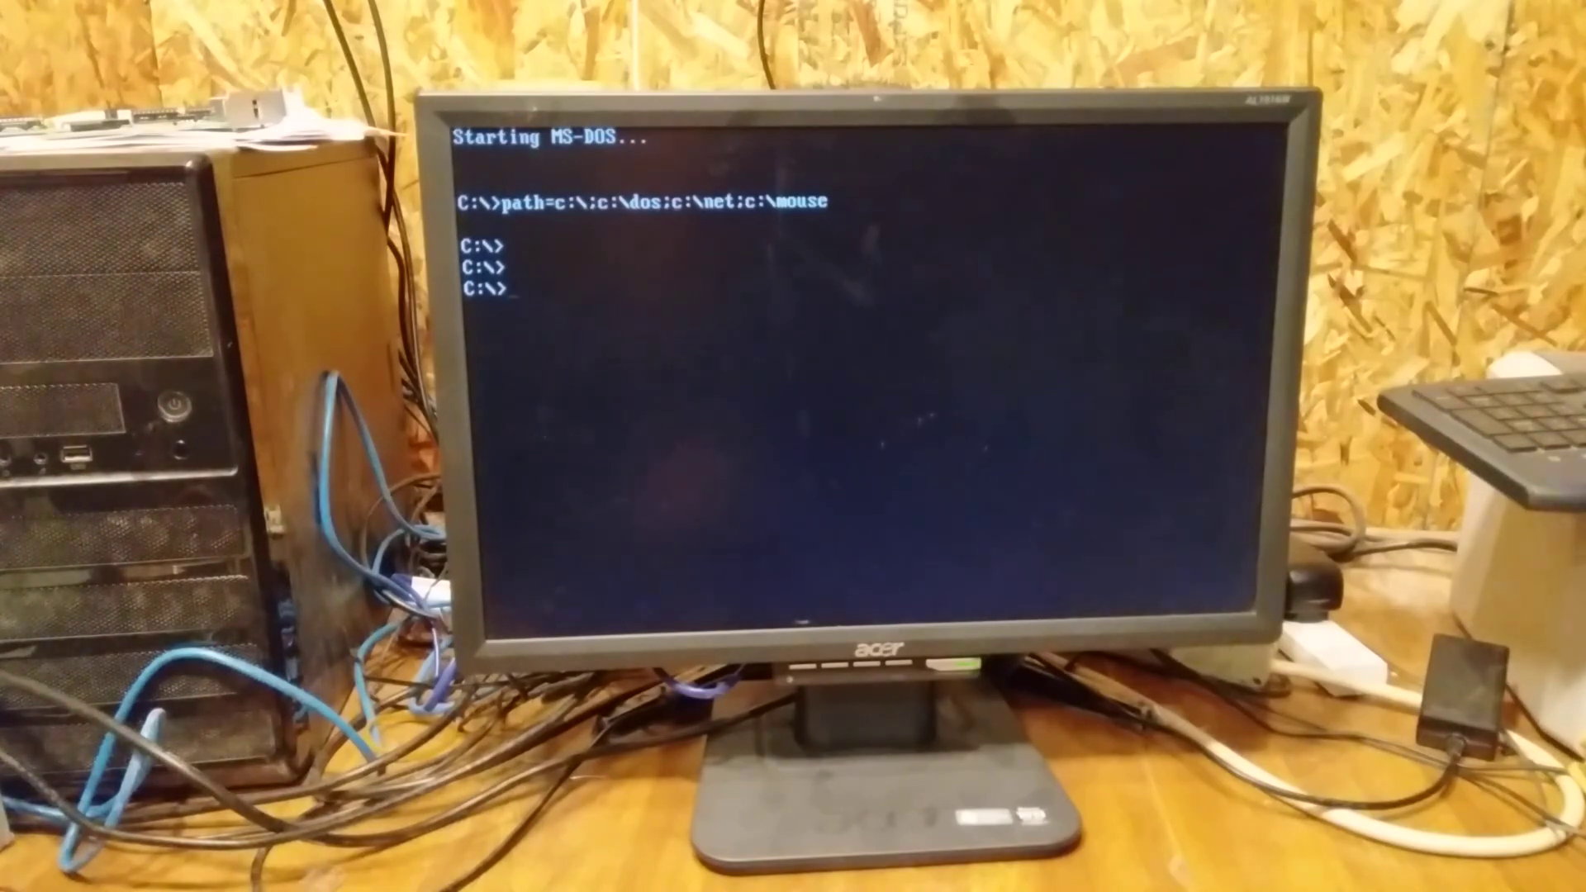
text(cd game)
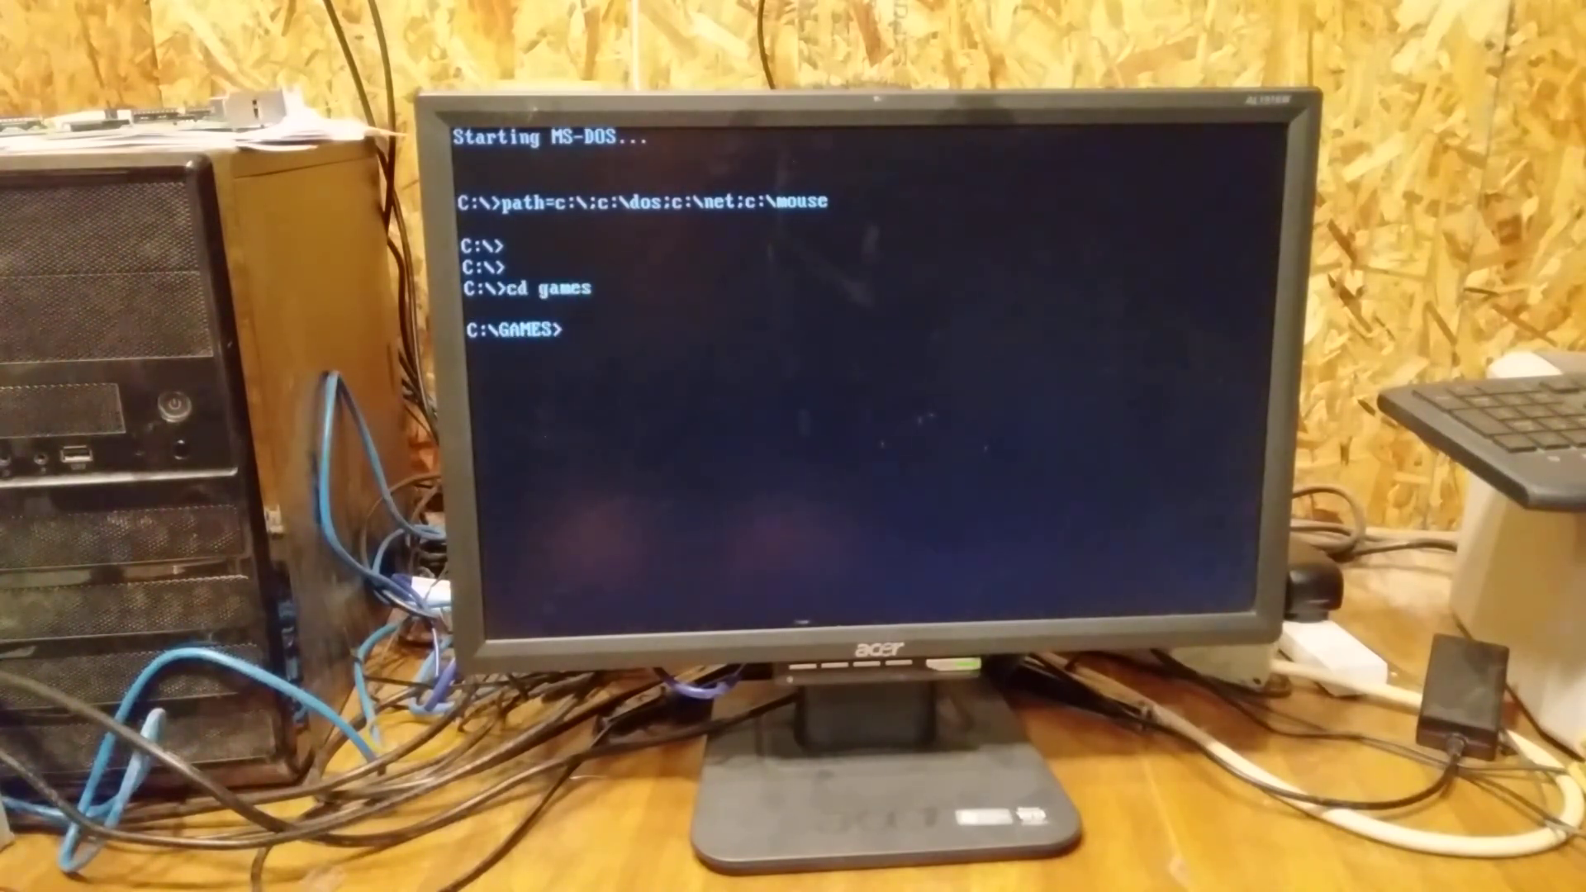
text(so)
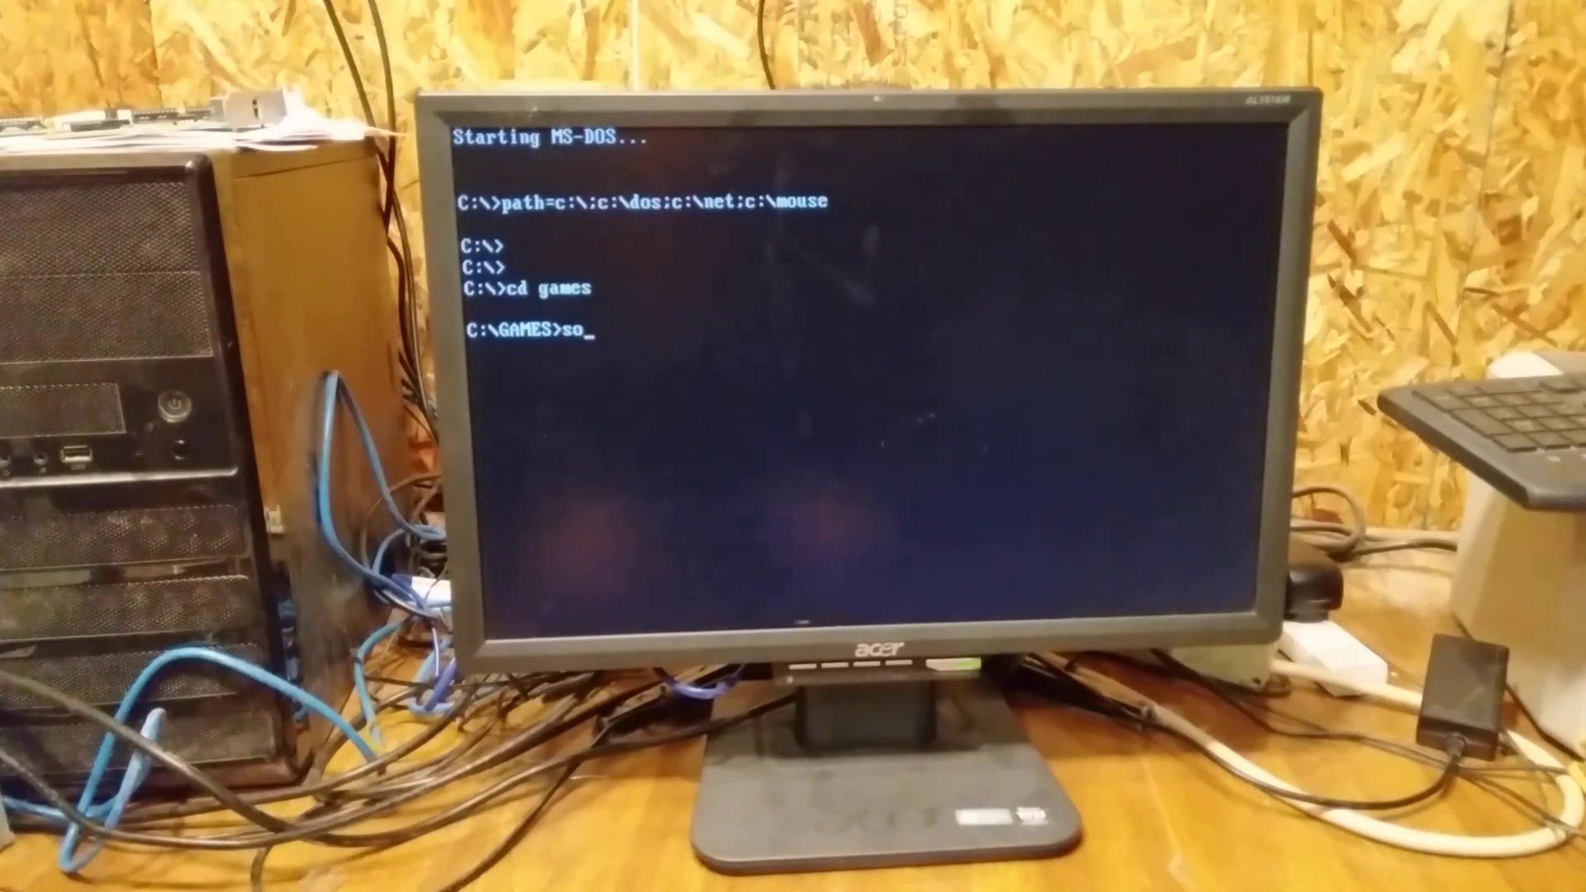